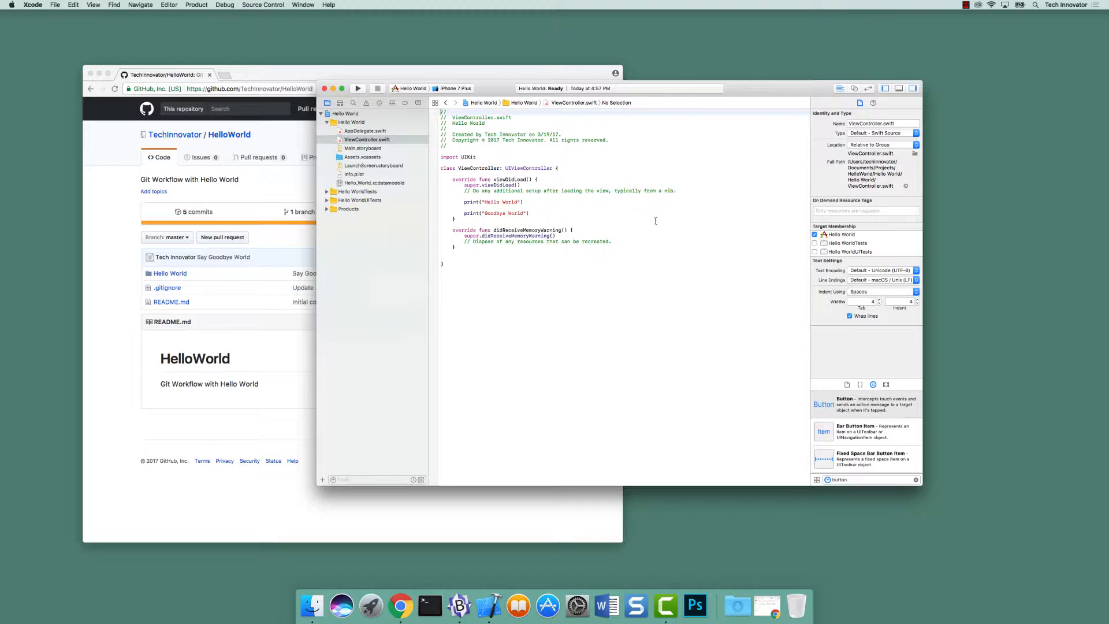
pyautogui.moveTo(774, 179)
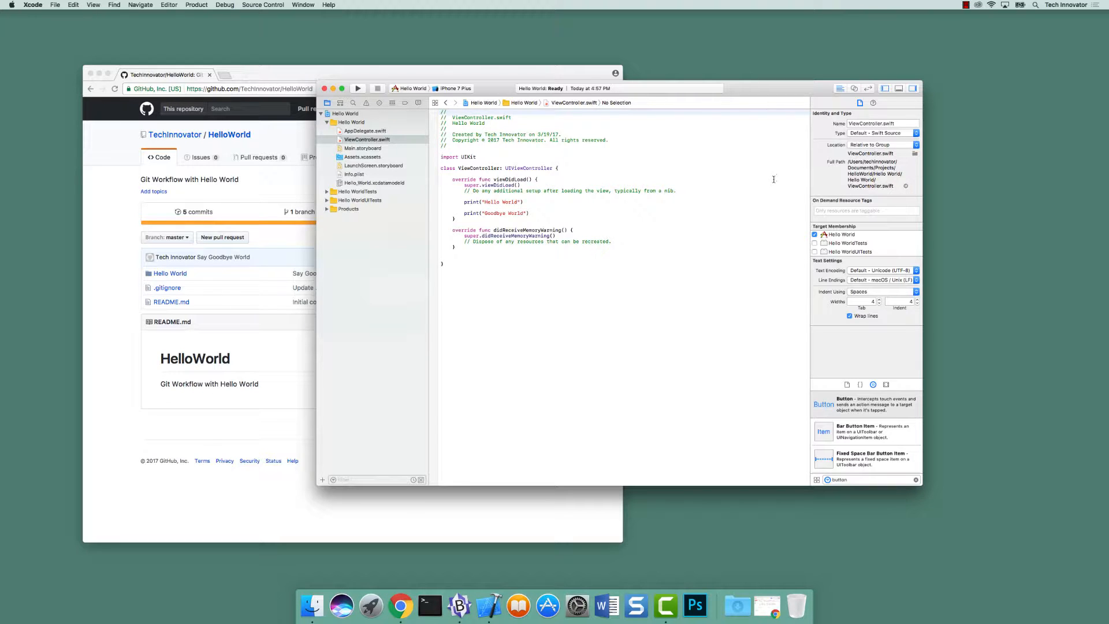
# - Create a new branch named StoryboardImplementation from master via Source Control > New Branch
pyautogui.click(261, 5)
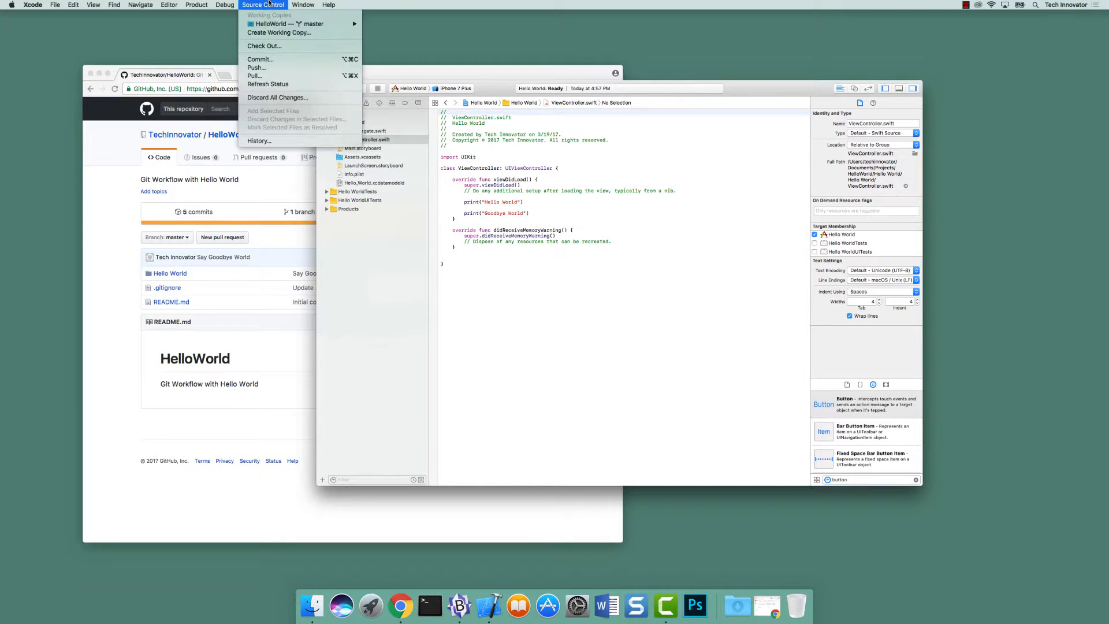
pyautogui.moveTo(297, 23)
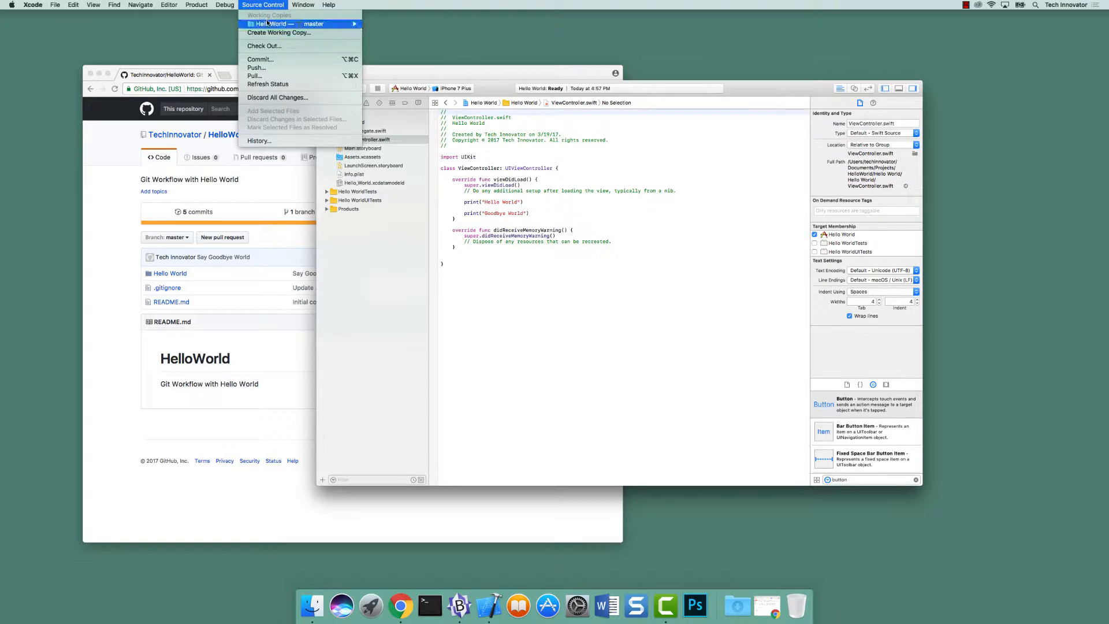
pyautogui.moveTo(299, 24)
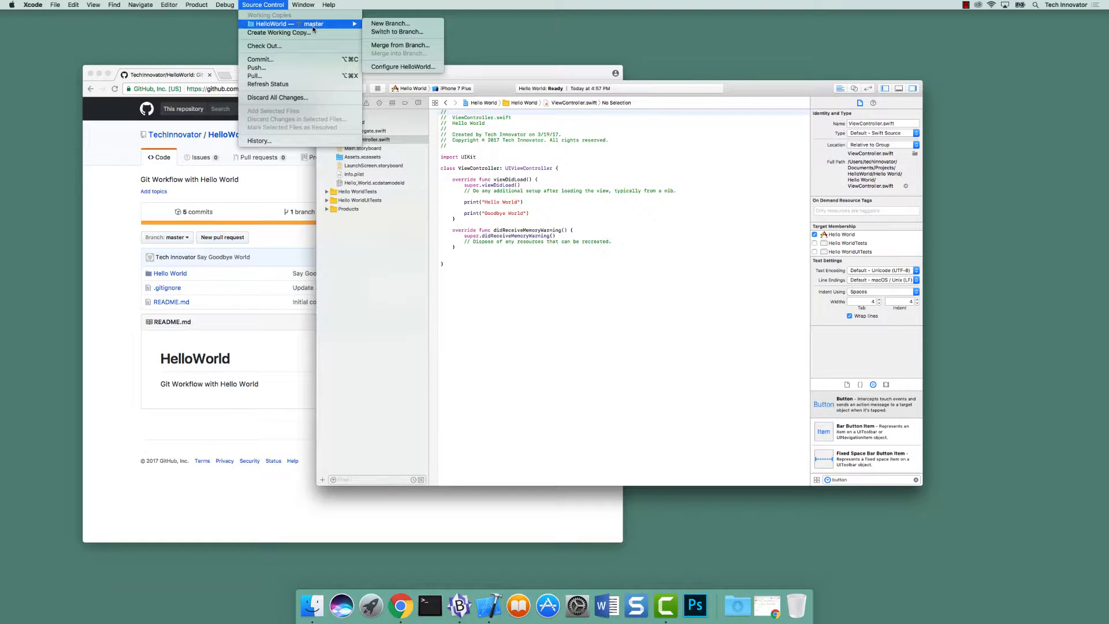
pyautogui.moveTo(324, 25)
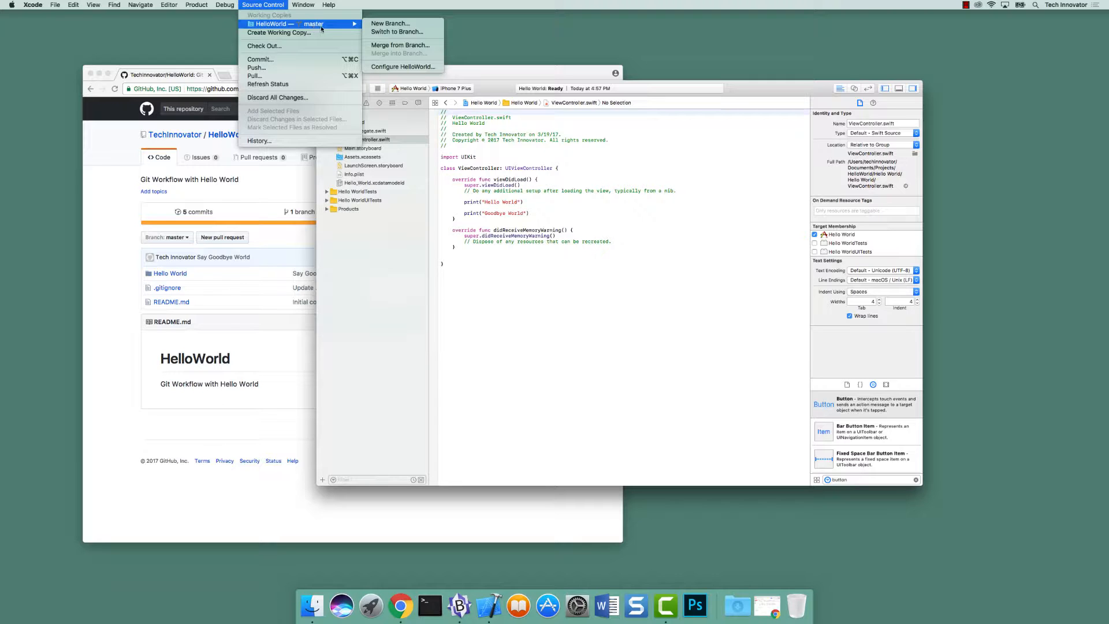
pyautogui.moveTo(389, 23)
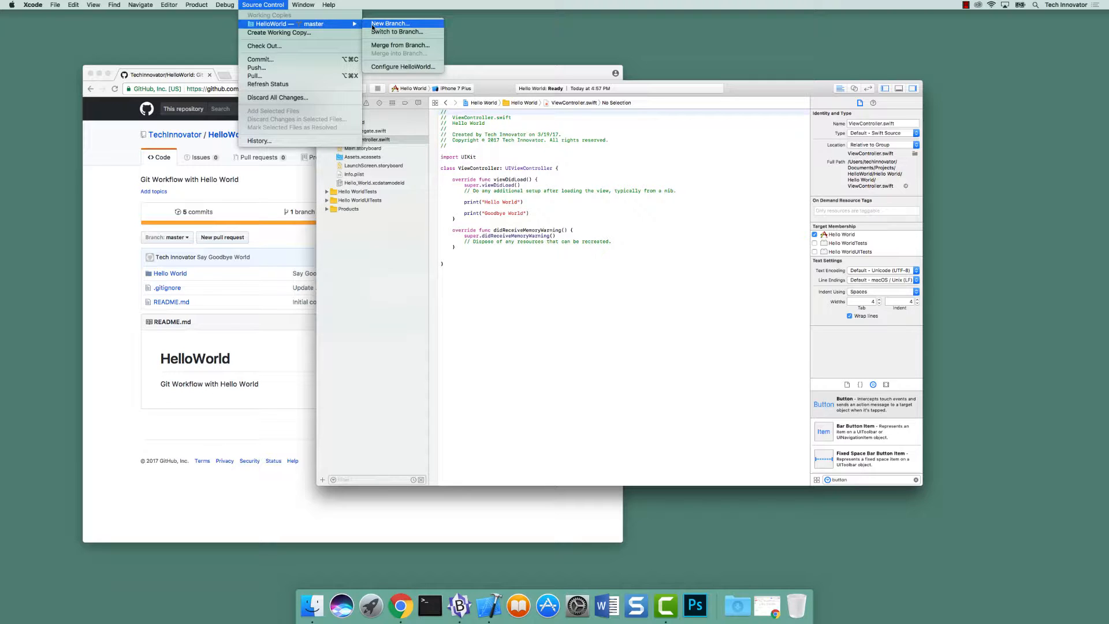
pyautogui.moveTo(400, 33)
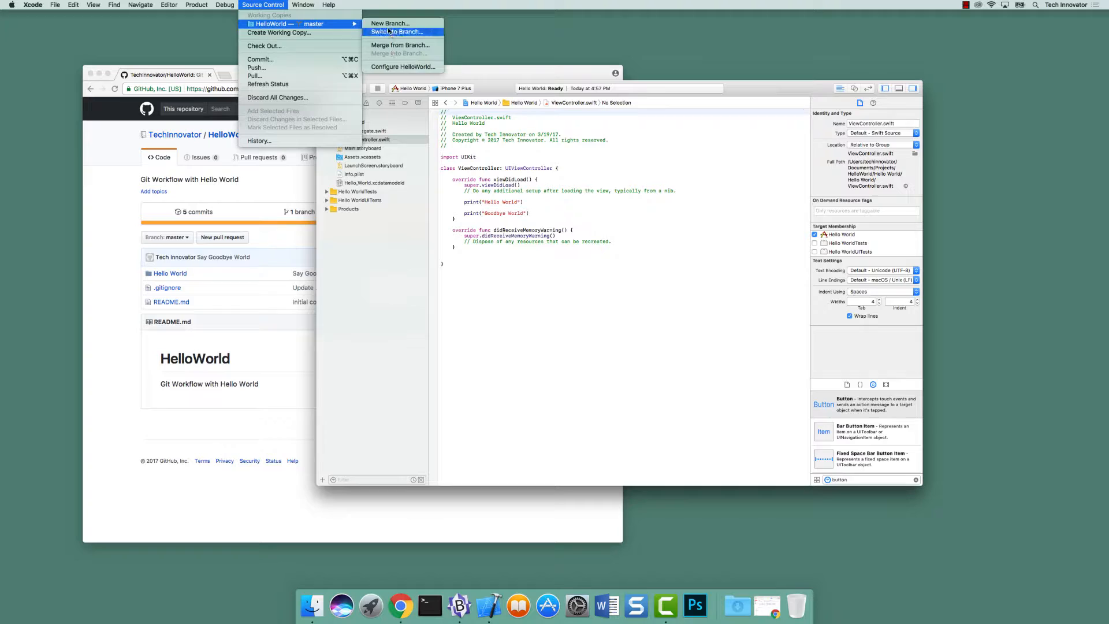
pyautogui.moveTo(390, 23)
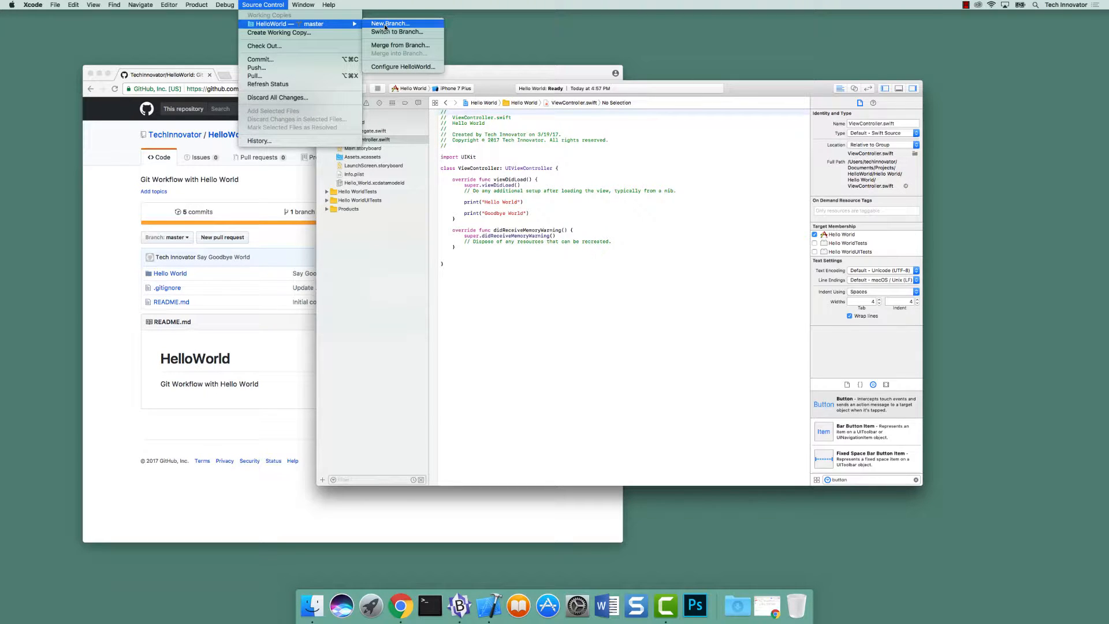
pyautogui.click(389, 23)
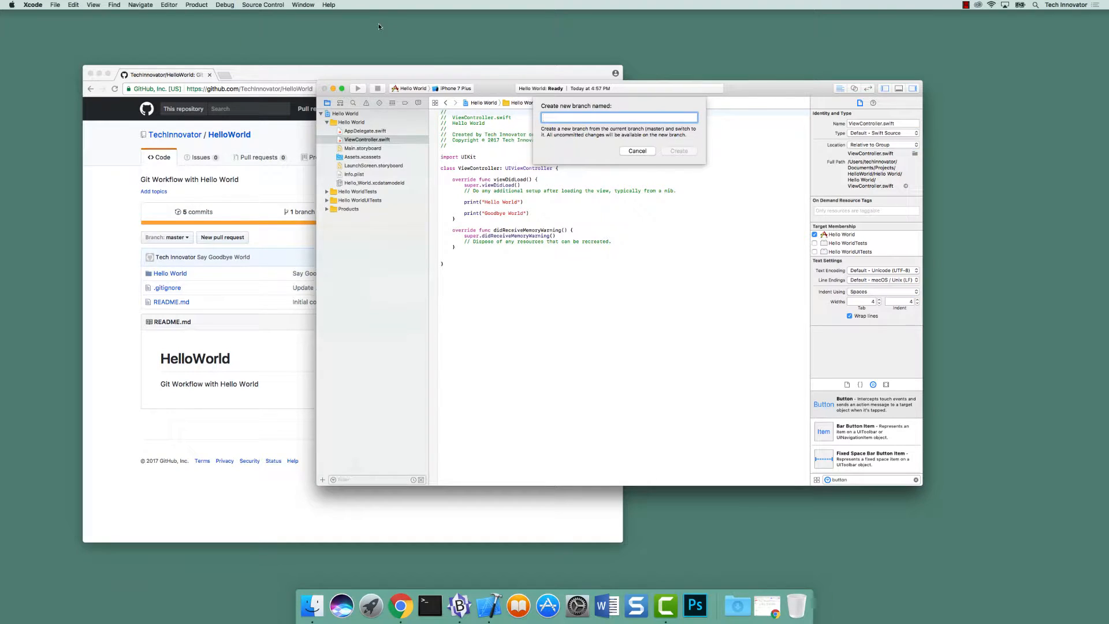
pyautogui.click(618, 118)
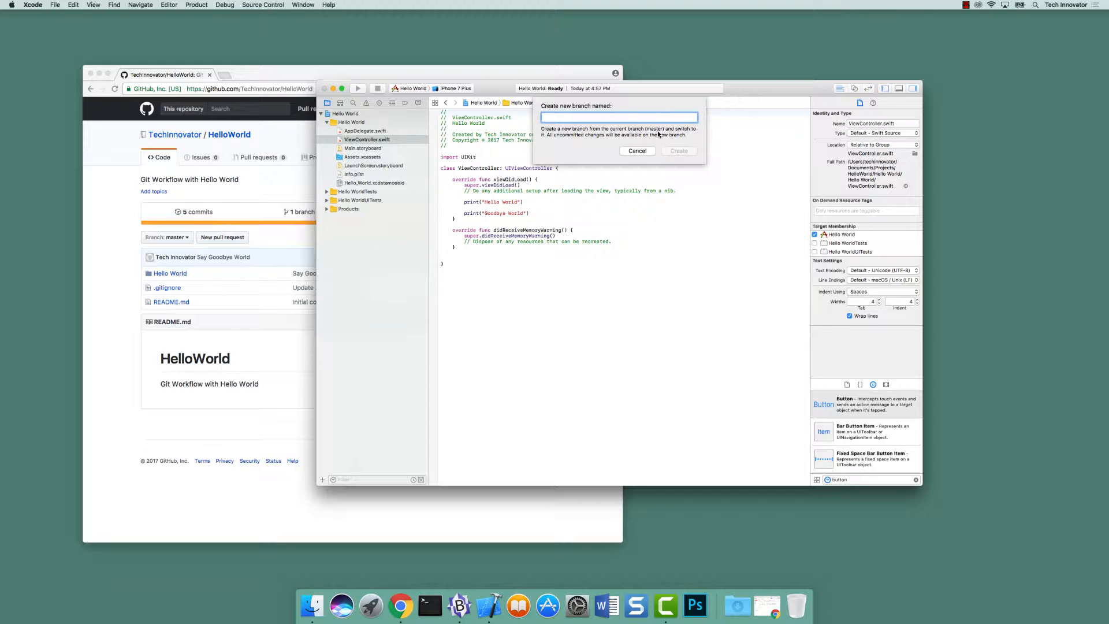
pyautogui.moveTo(580, 141)
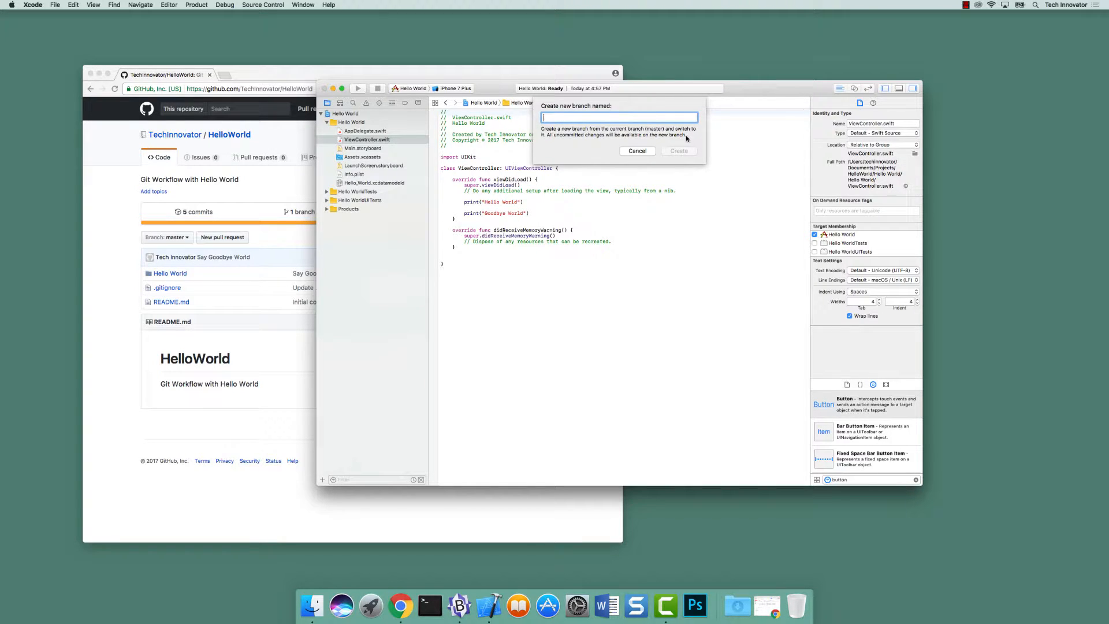
pyautogui.write('Stora')
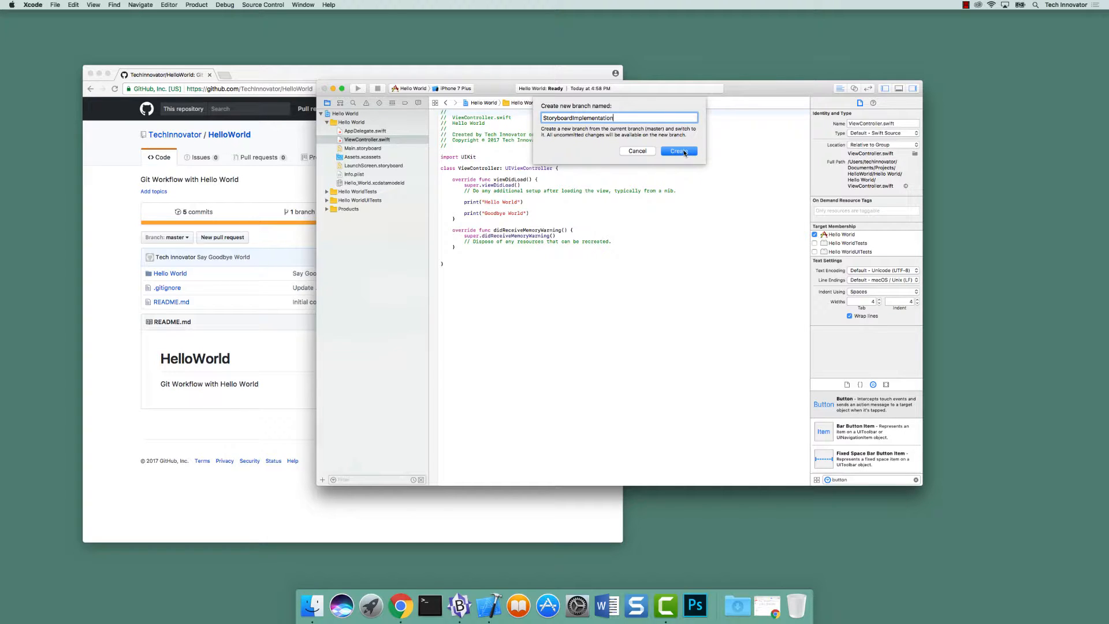
pyautogui.click(679, 150)
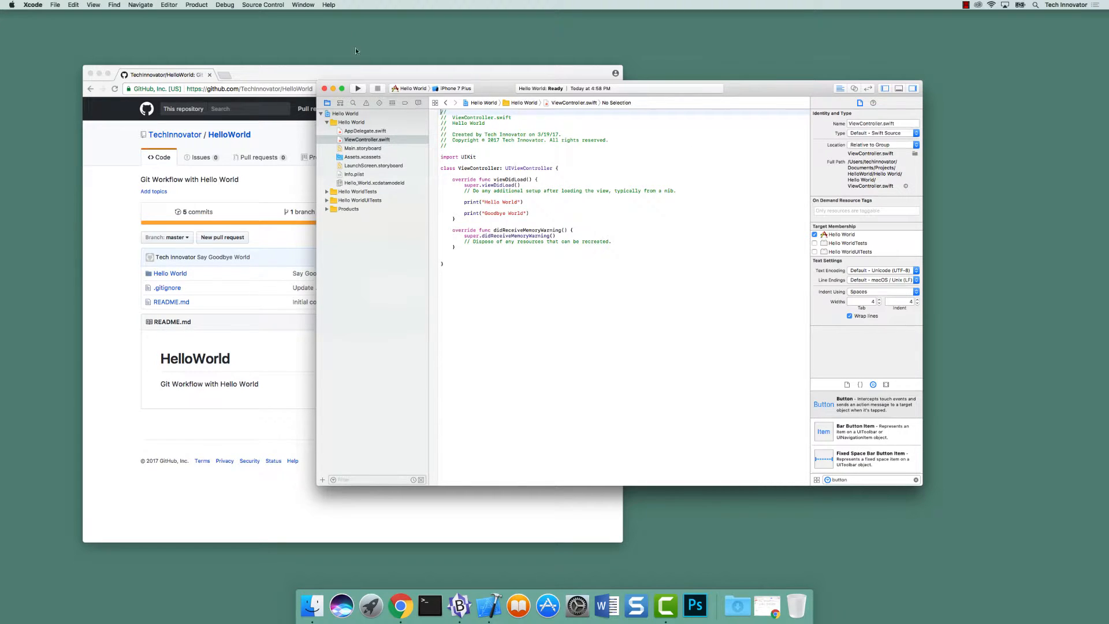
pyautogui.click(262, 5)
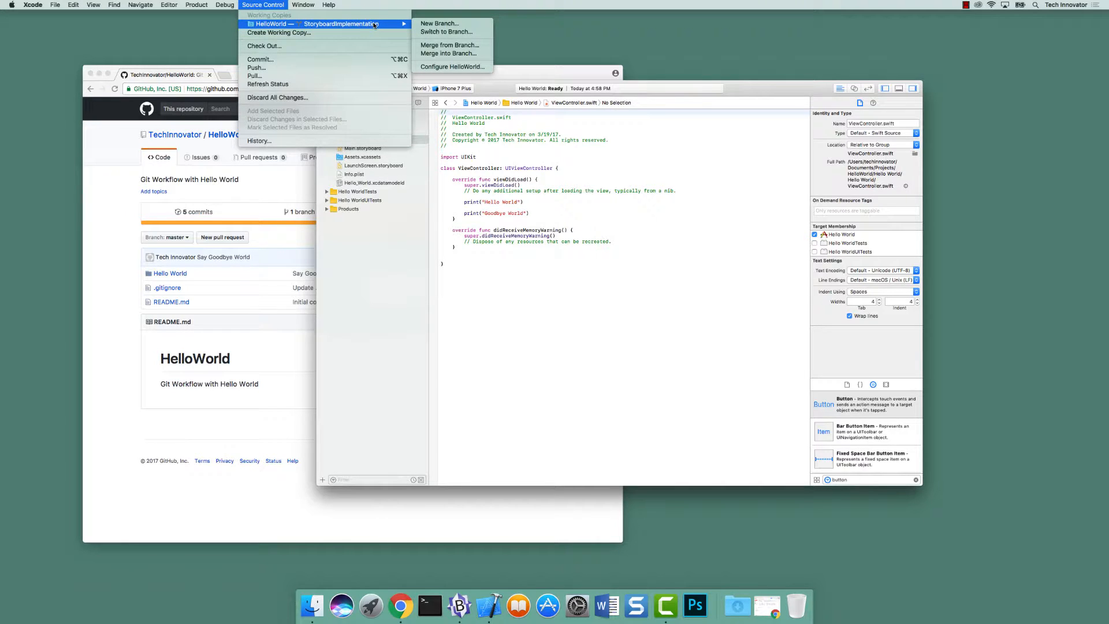
pyautogui.moveTo(490, 148)
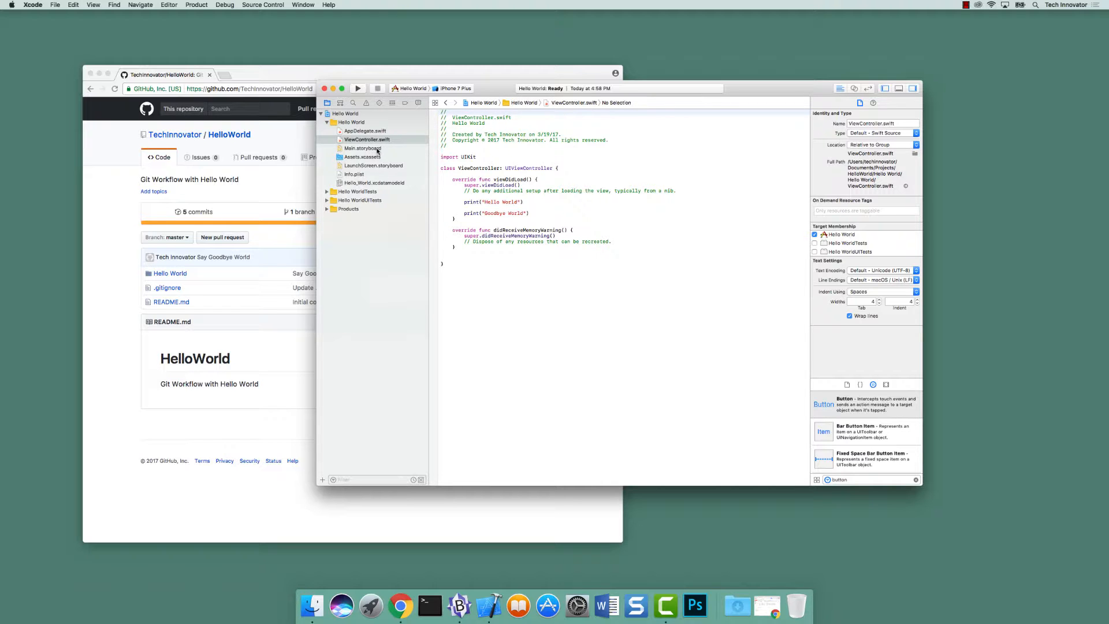
# - Add a Label near the top centre of the storyboard view with centering constraints
pyautogui.click(363, 148)
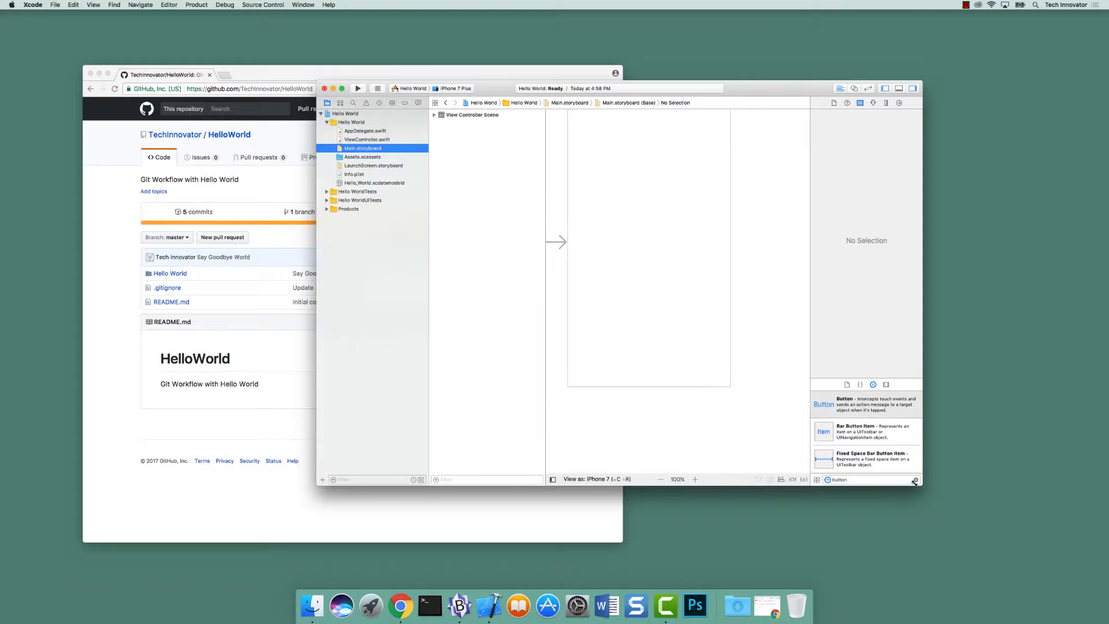
pyautogui.click(915, 479)
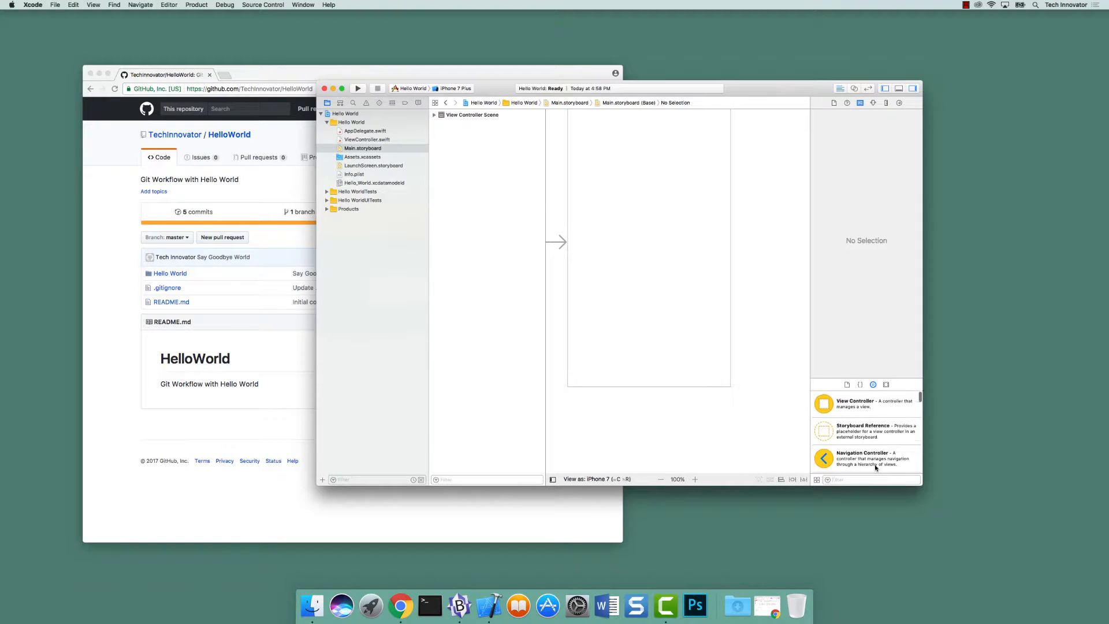
pyautogui.moveTo(823, 459); pyautogui.dragTo(642, 245)
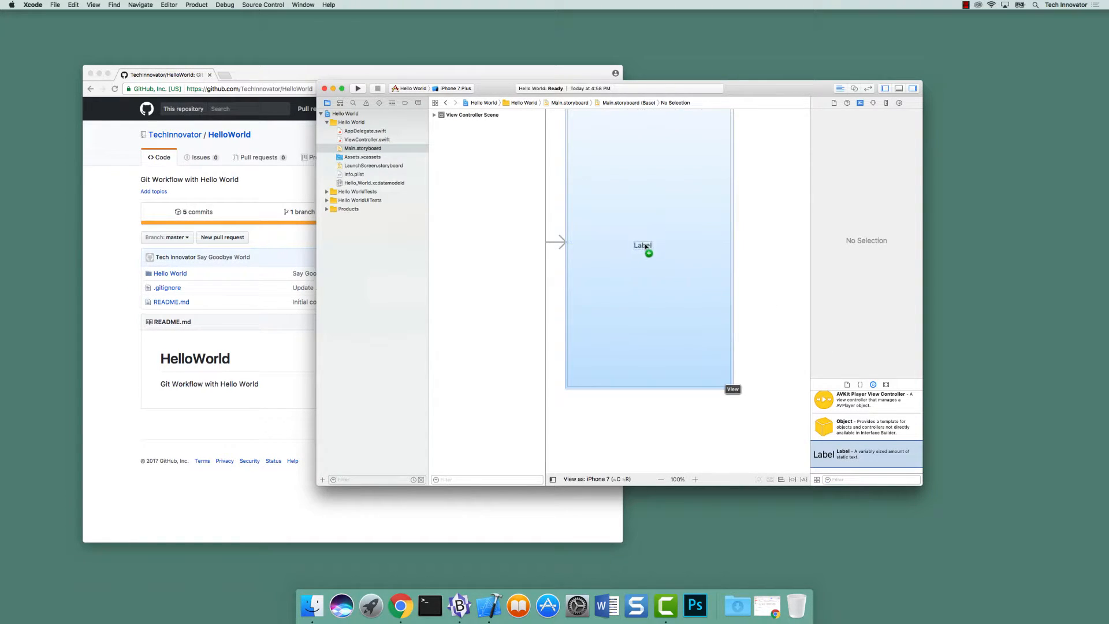
pyautogui.click(642, 244)
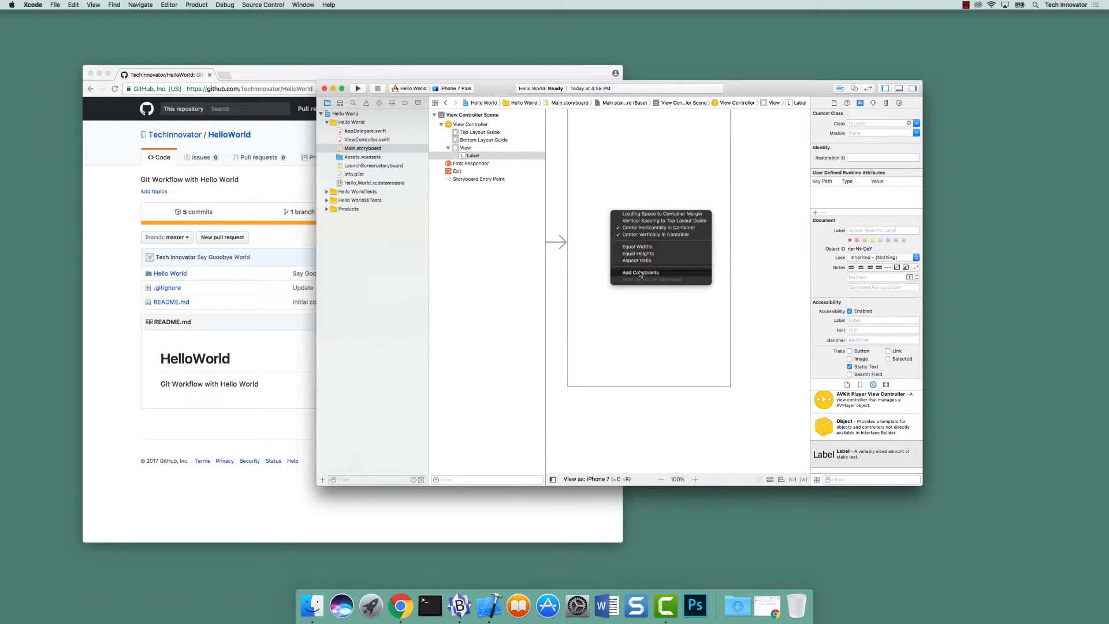
pyautogui.click(640, 273)
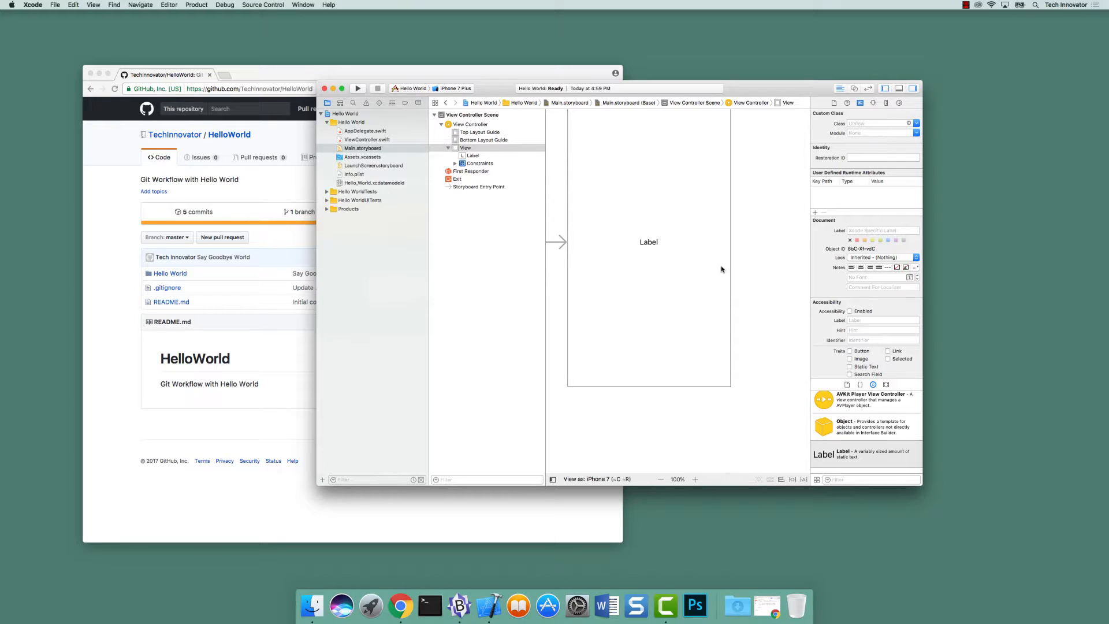
pyautogui.moveTo(747, 485)
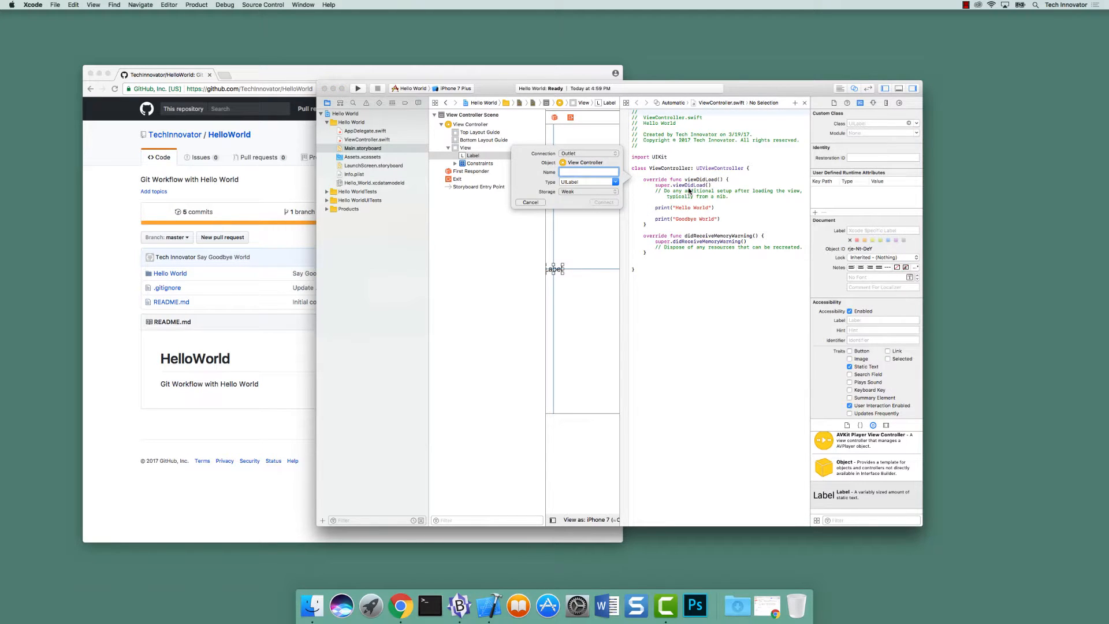
# - Connect the Label to ViewController.swift as an outlet named label
pyautogui.write('label')
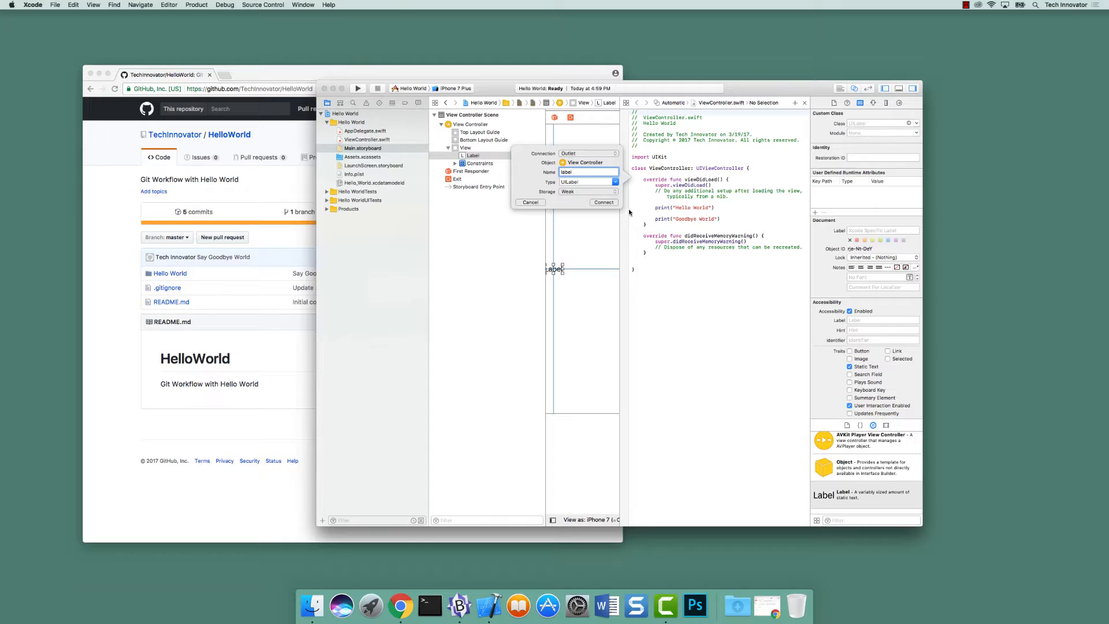
pyautogui.click(603, 202)
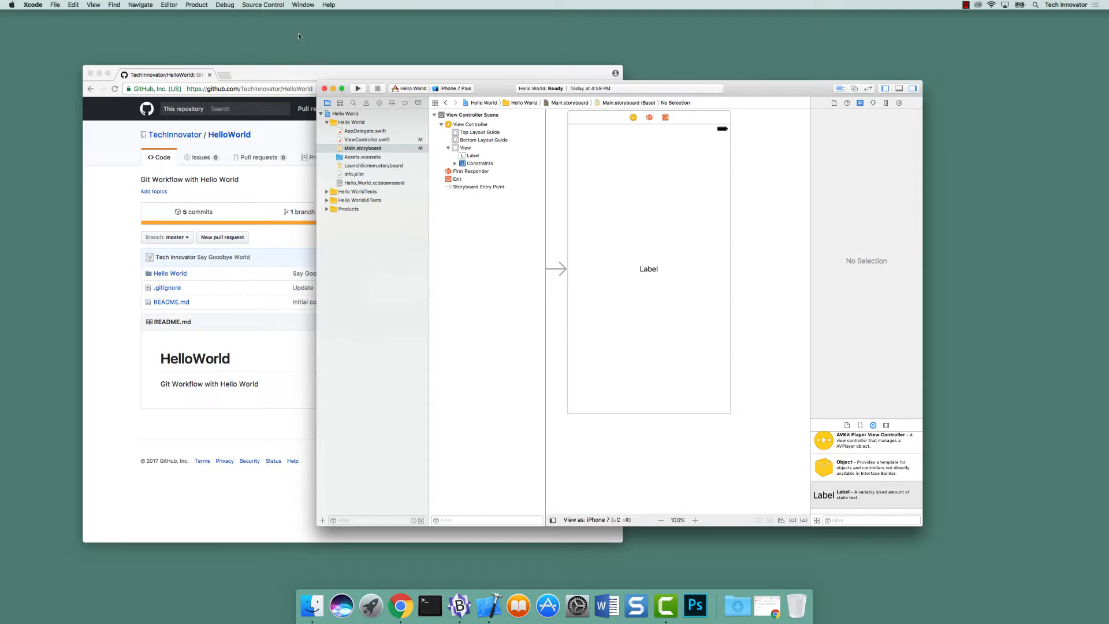
# - Start a commit of the changed files with the message "Updated UI with label"
pyautogui.click(261, 4)
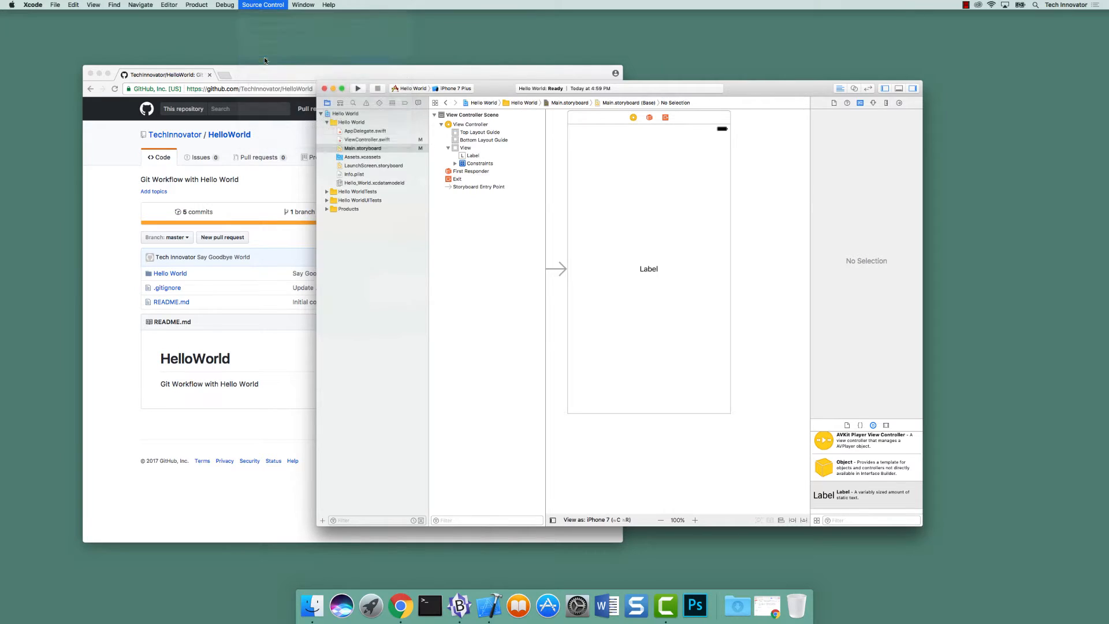
pyautogui.click(262, 5)
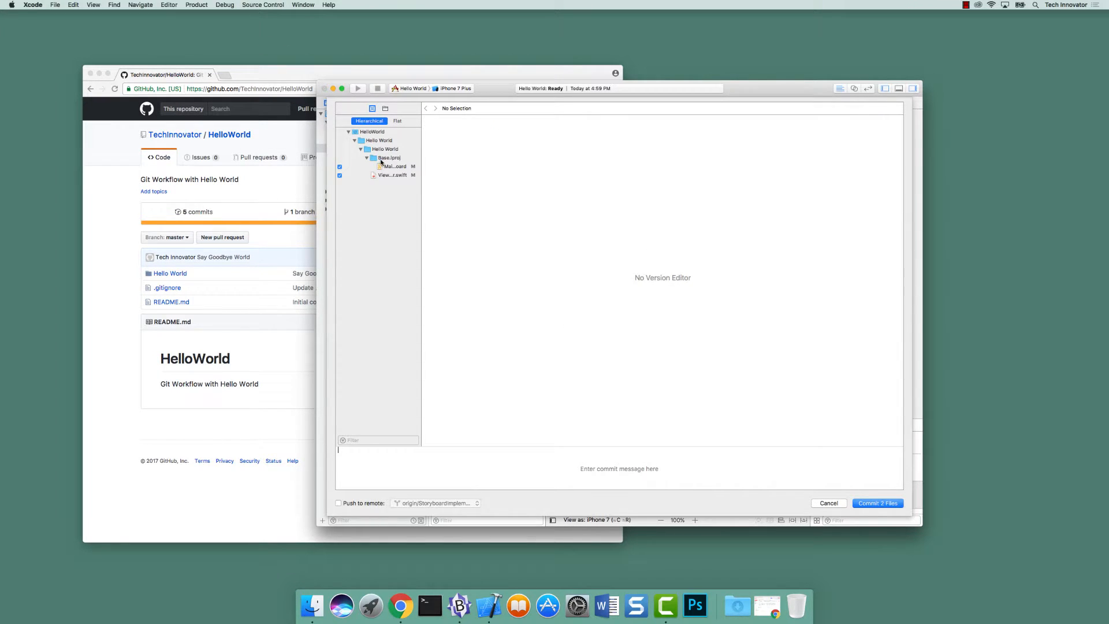
pyautogui.click(390, 176)
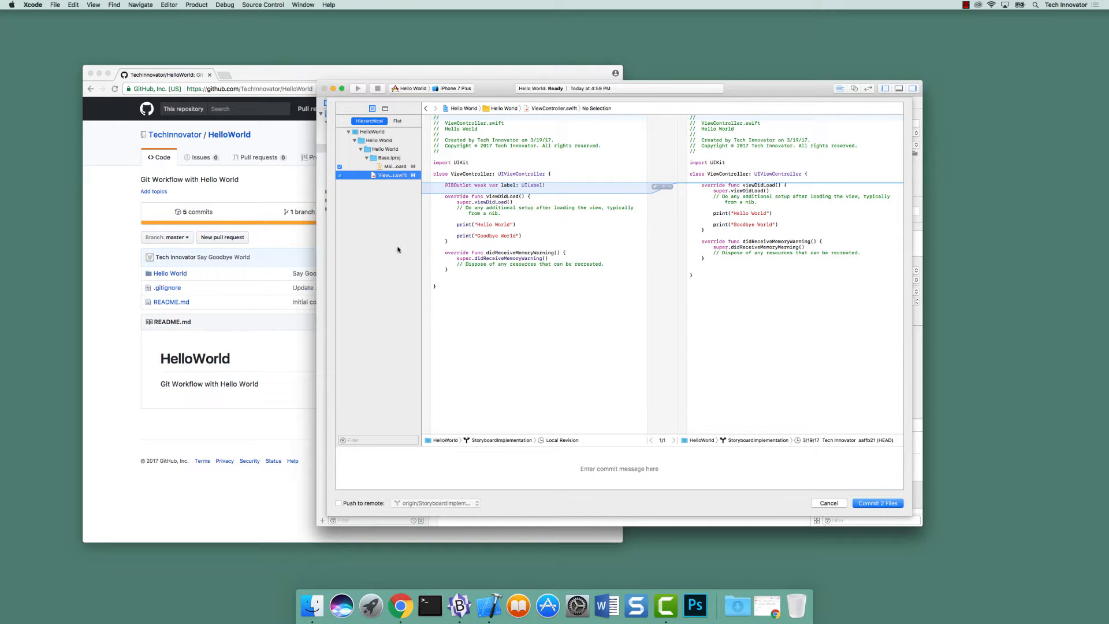
pyautogui.write('Updated UI w')
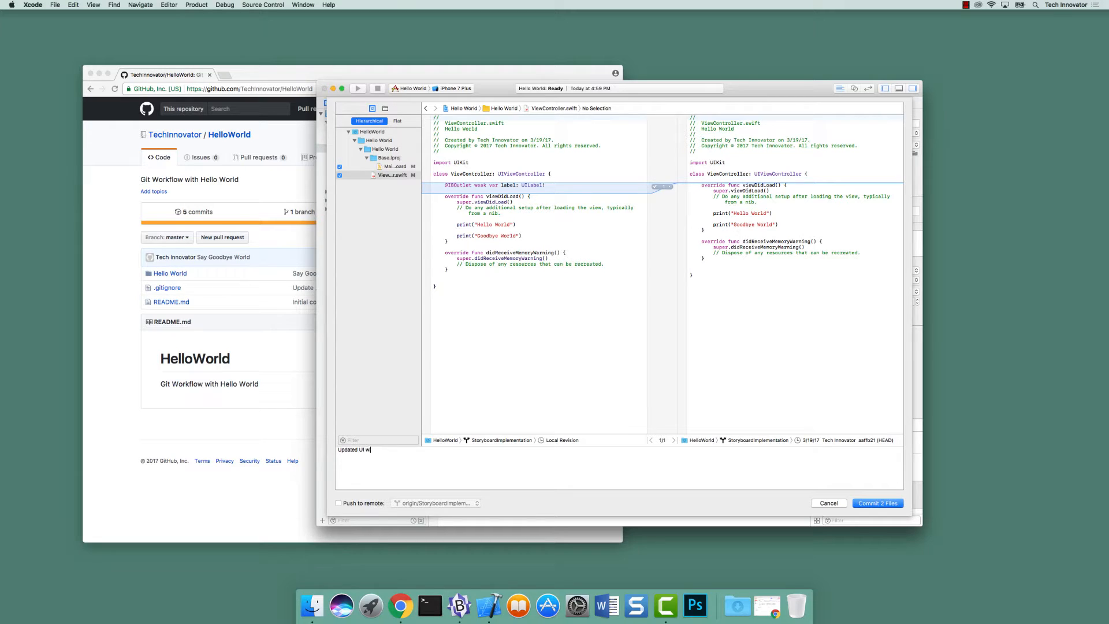
pyautogui.write('ith label')
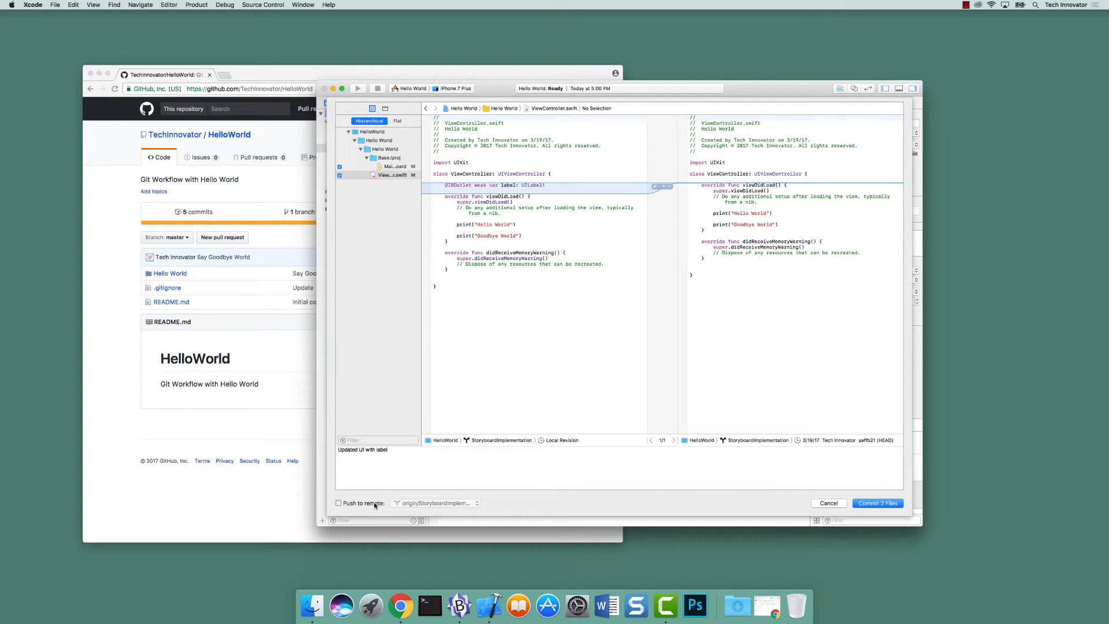
# - Enable Push to remote and commit the two files, pushing to StoryboardImplementation
pyautogui.click(337, 503)
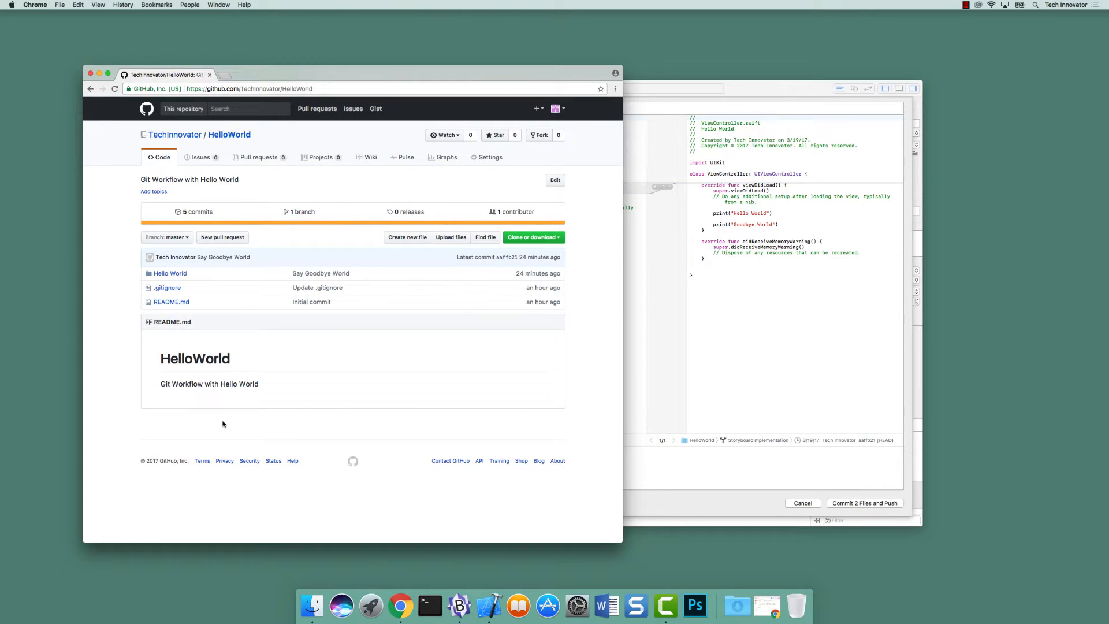
pyautogui.click(166, 237)
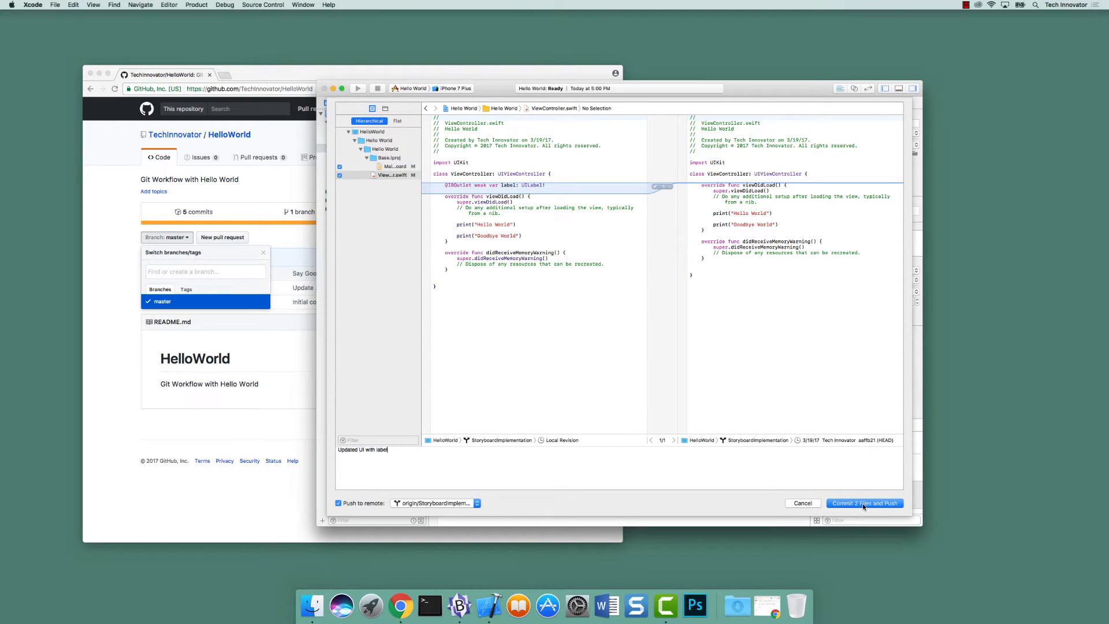
pyautogui.click(864, 503)
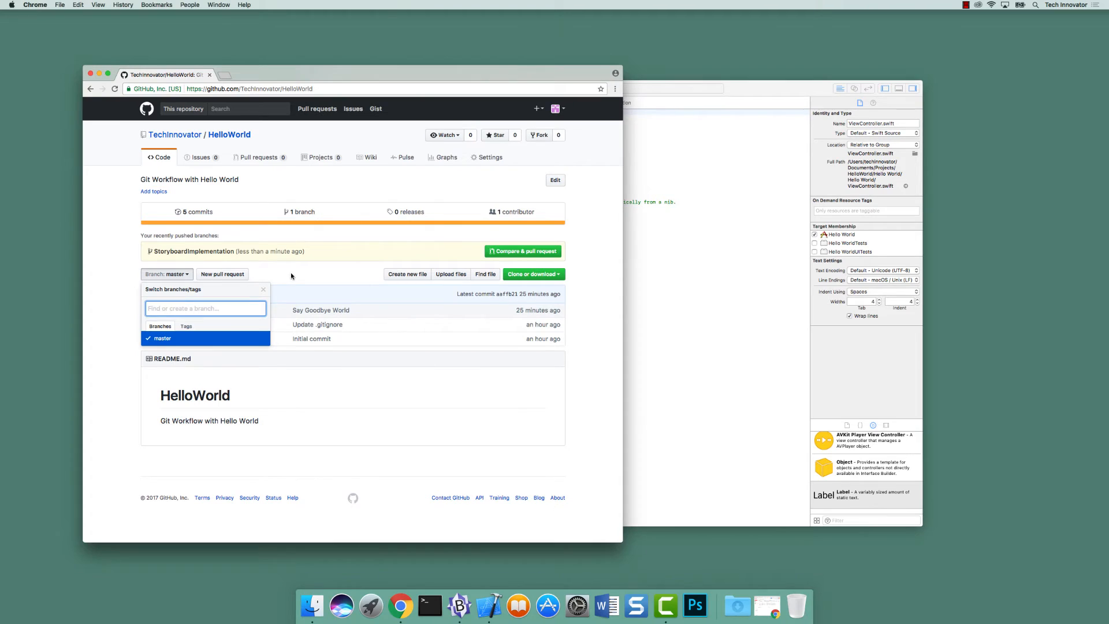
pyautogui.moveTo(286, 274)
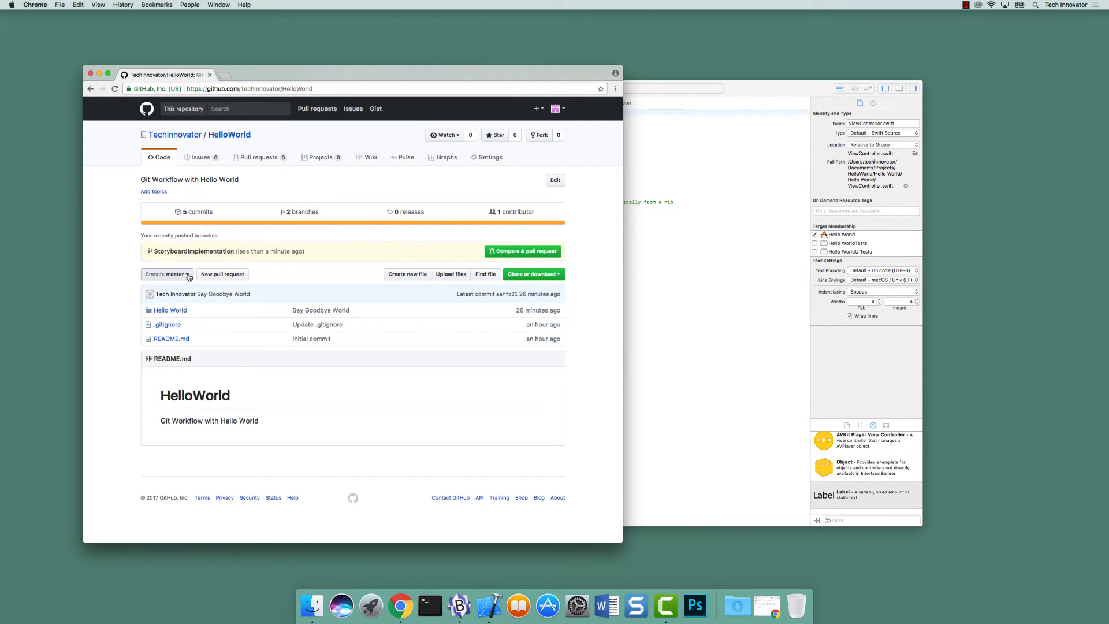
# - Switch GitHub to the StoryboardImplementation branch and browse into Hello World/Hello World
pyautogui.click(167, 274)
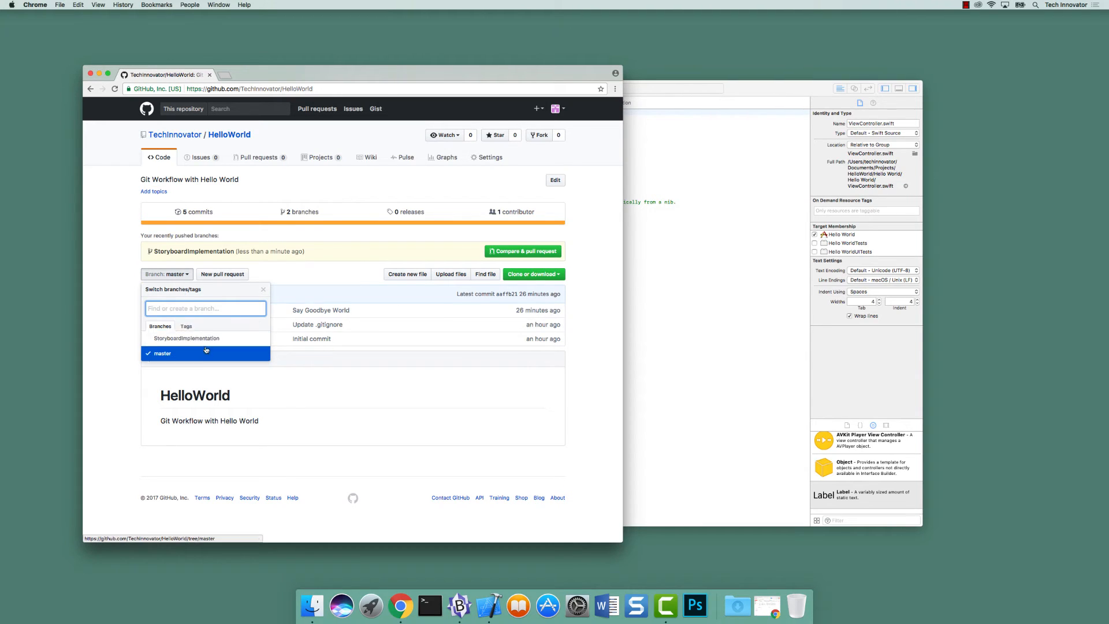
pyautogui.moveTo(217, 339)
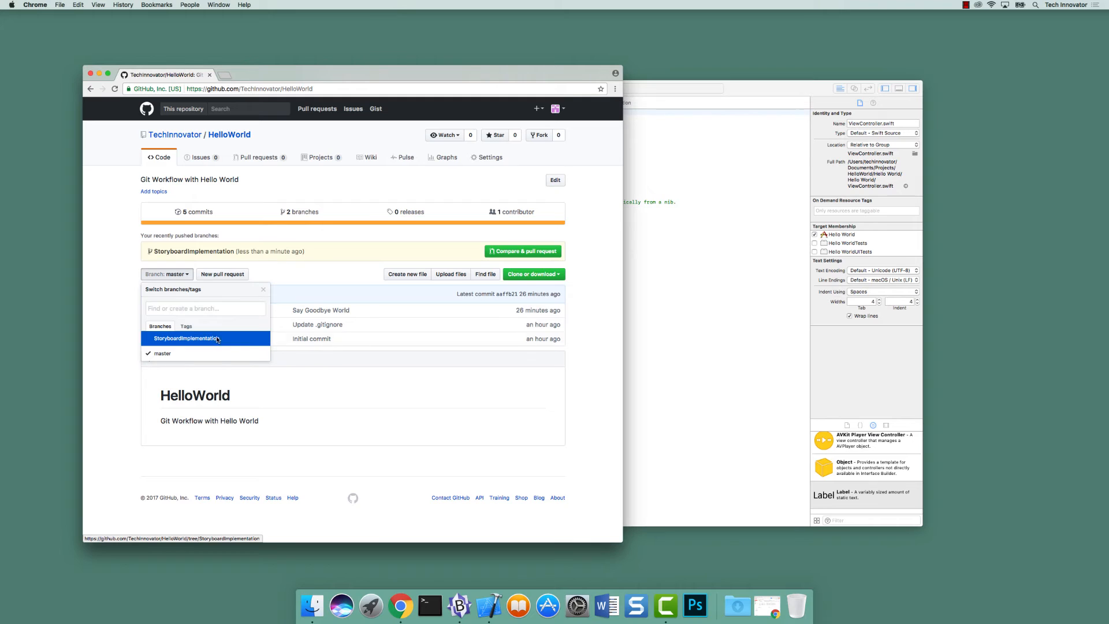
pyautogui.click(185, 338)
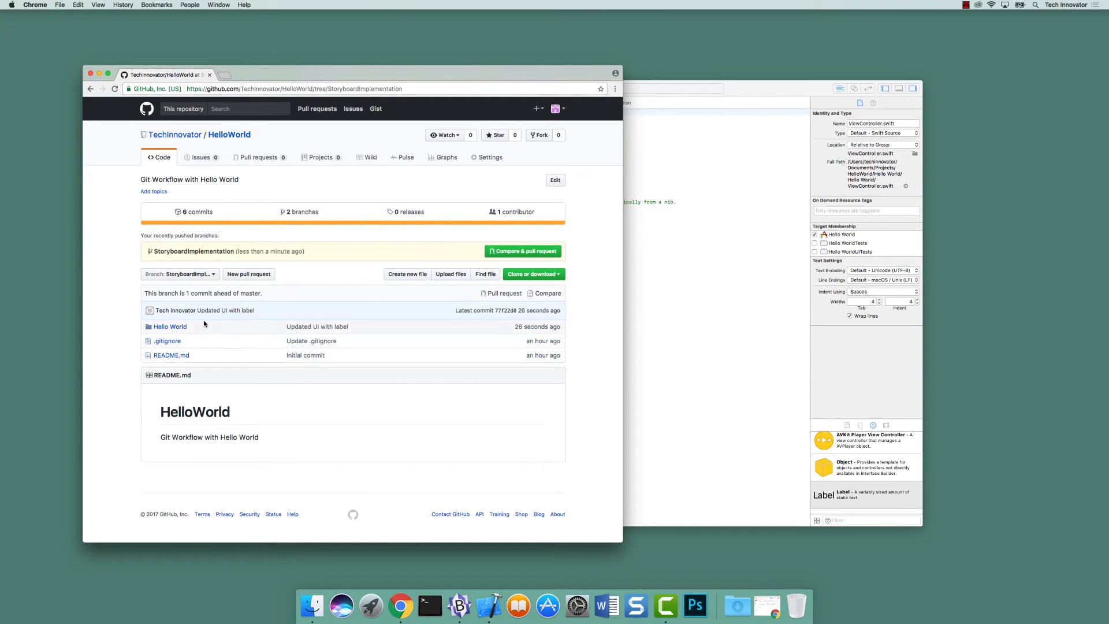
pyautogui.moveTo(170, 326)
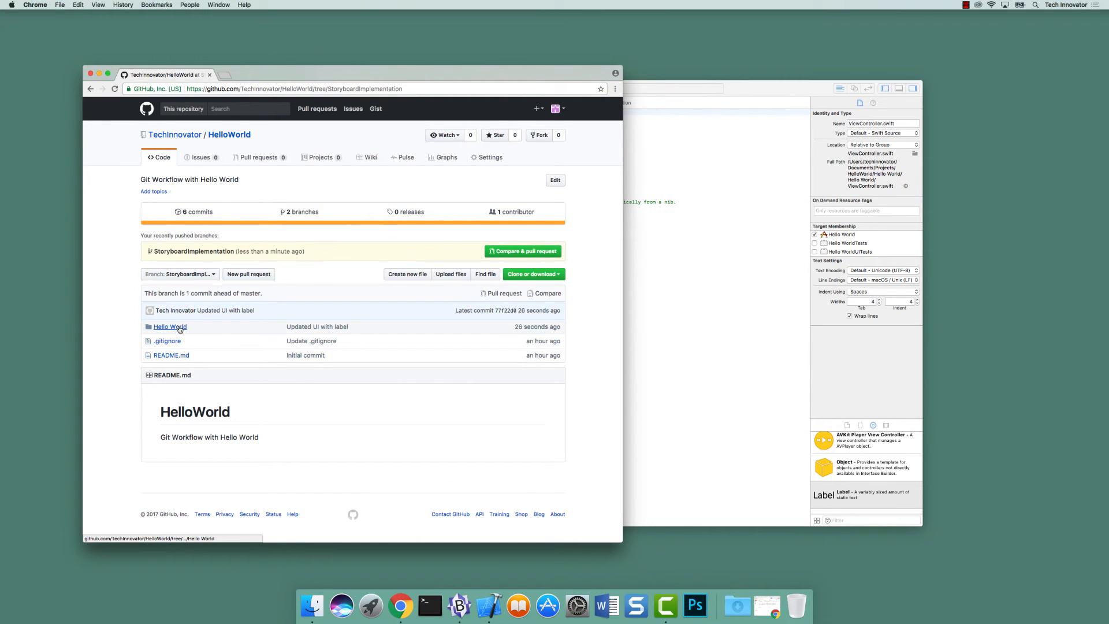
pyautogui.click(168, 326)
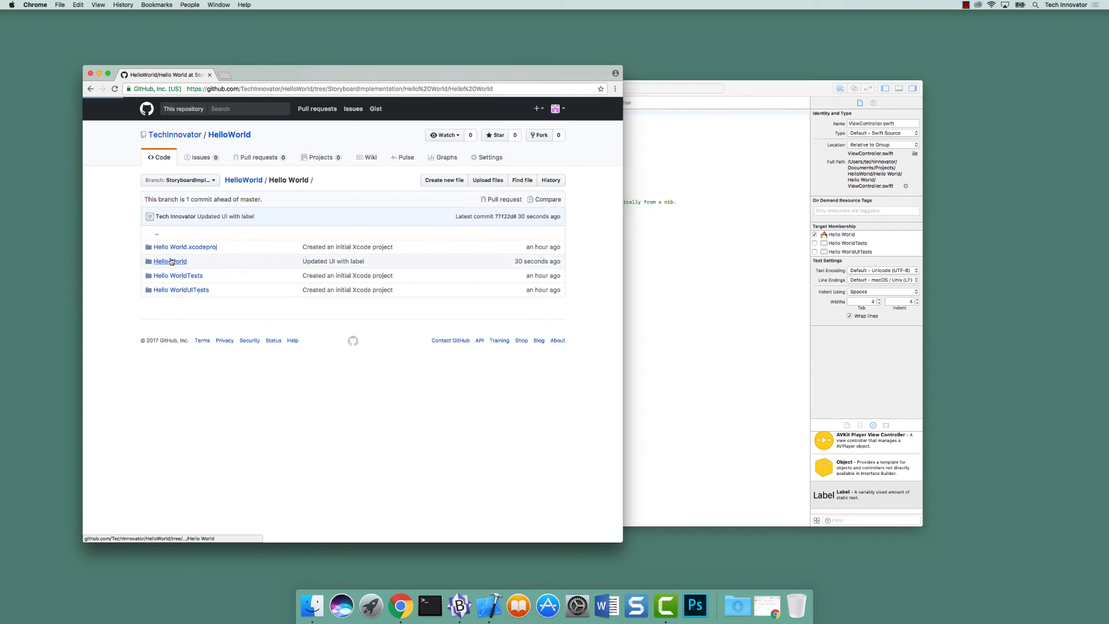
pyautogui.click(170, 261)
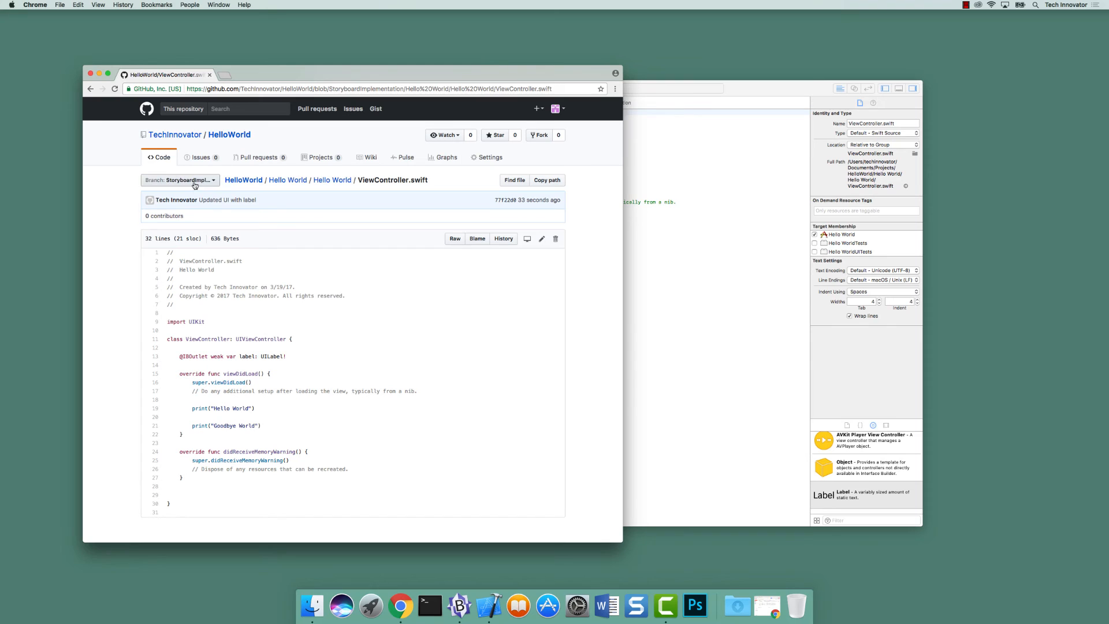
# - Compare ViewController.swift on master, lacking the label outlet, then return to StoryboardImplementation
pyautogui.click(180, 180)
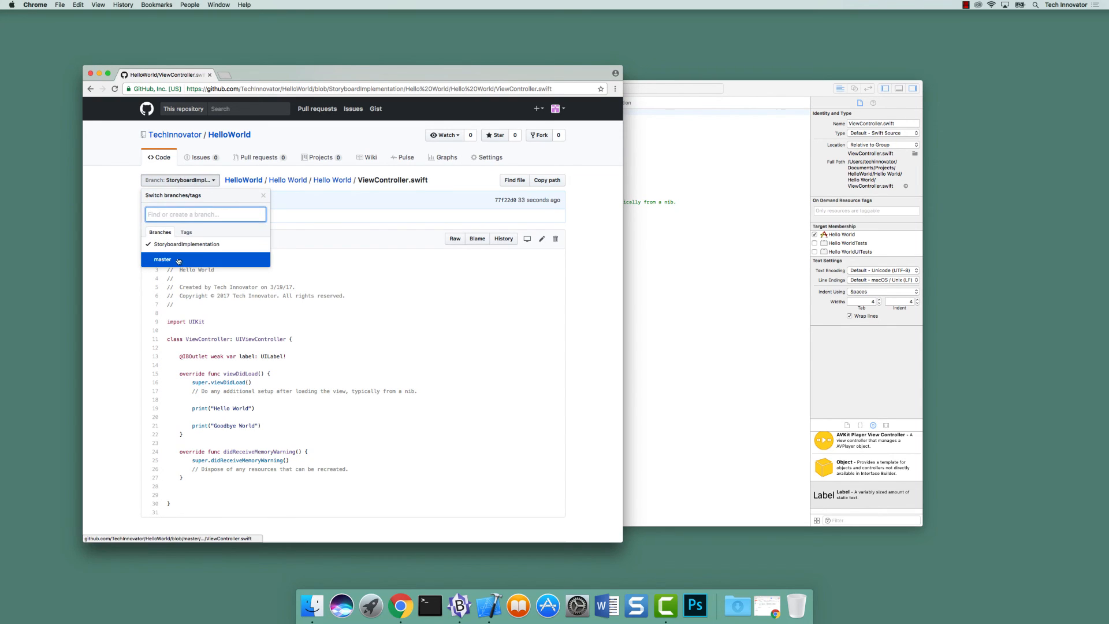
pyautogui.click(161, 259)
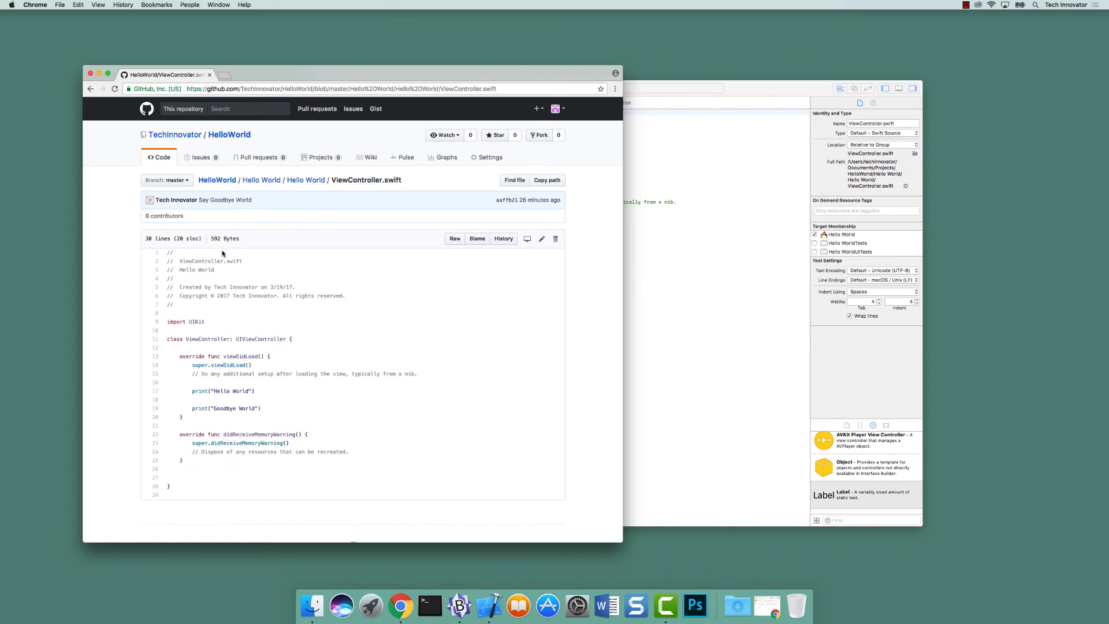
pyautogui.click(167, 180)
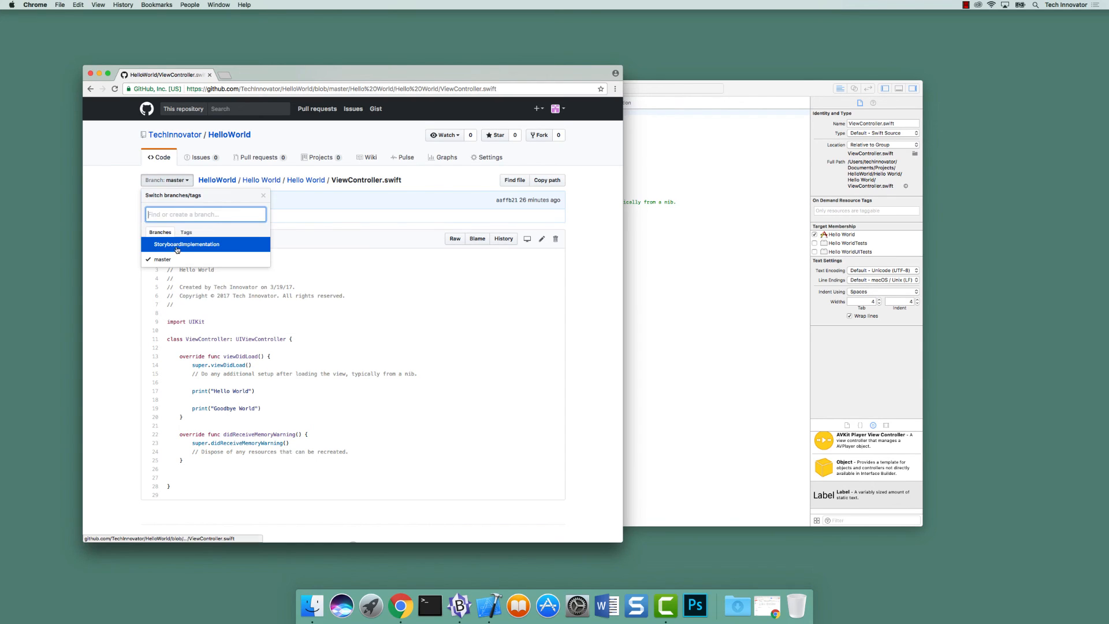
pyautogui.click(187, 244)
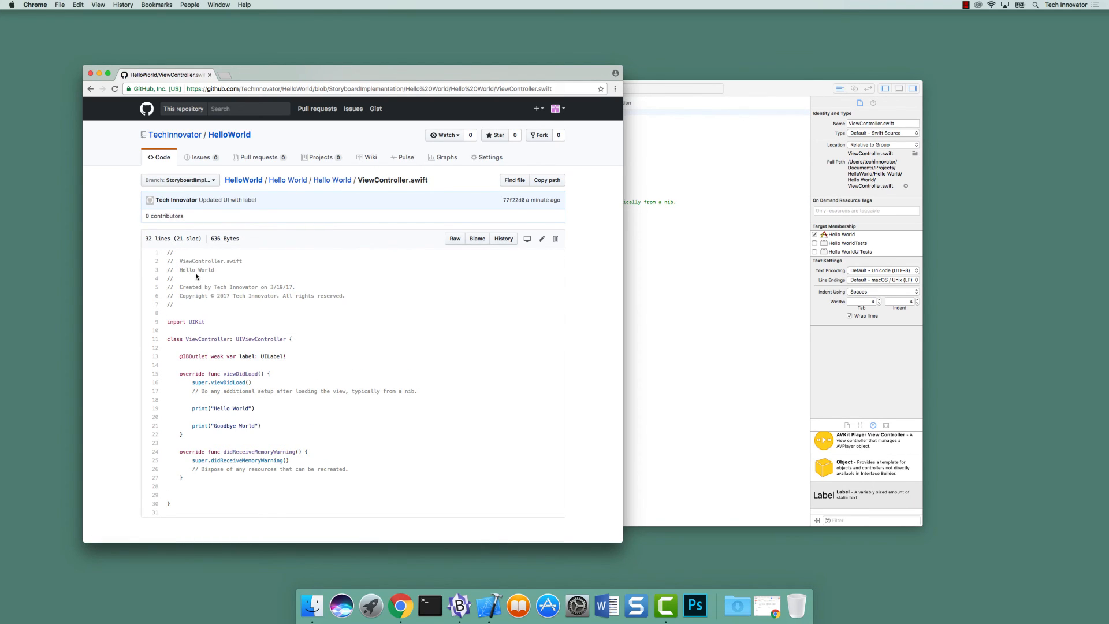